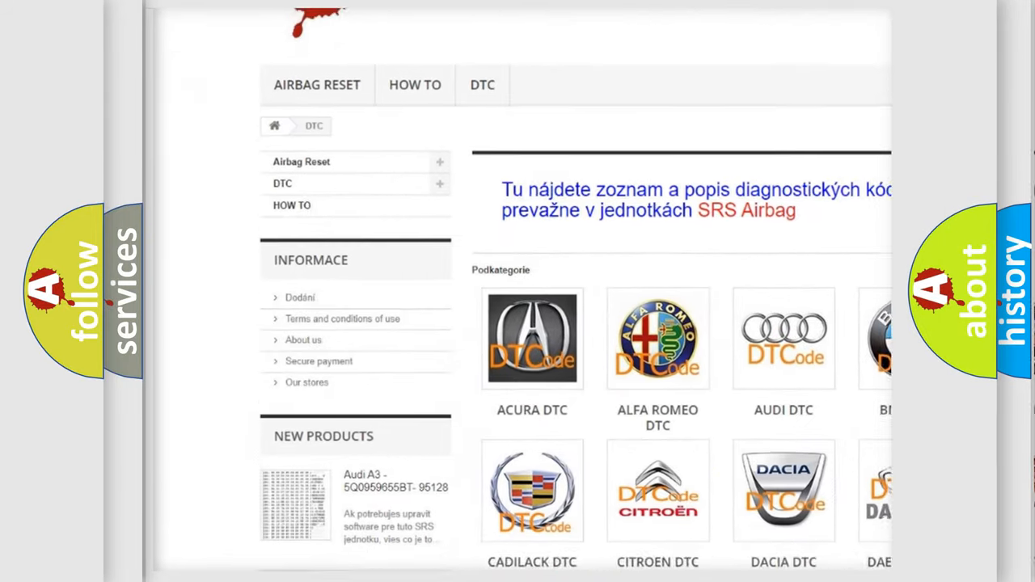
{"action": "scroll", "scroll_direction": "down", "scroll_amount": 3}
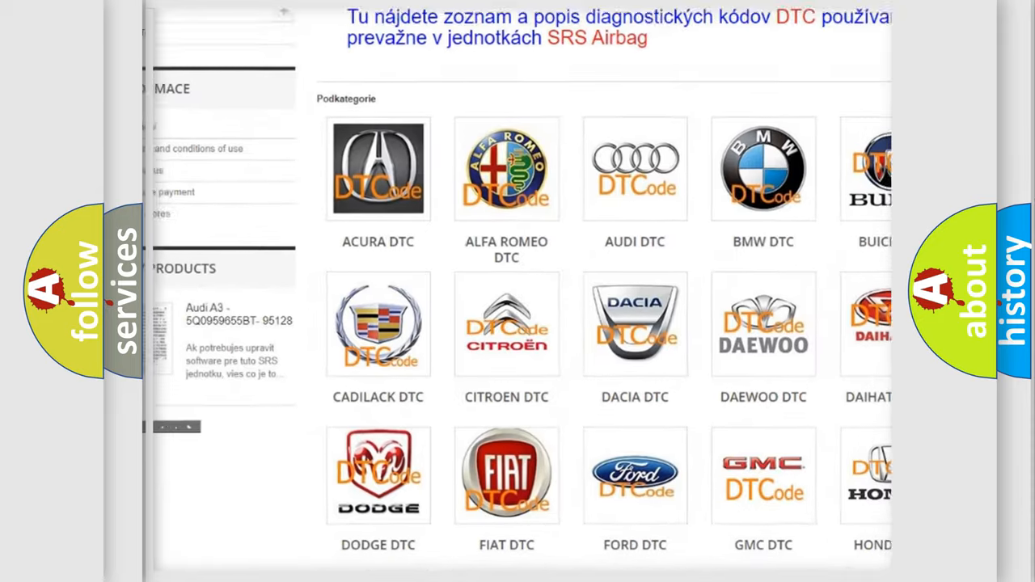
{"action": "scroll", "scroll_direction": "down", "scroll_amount": 3}
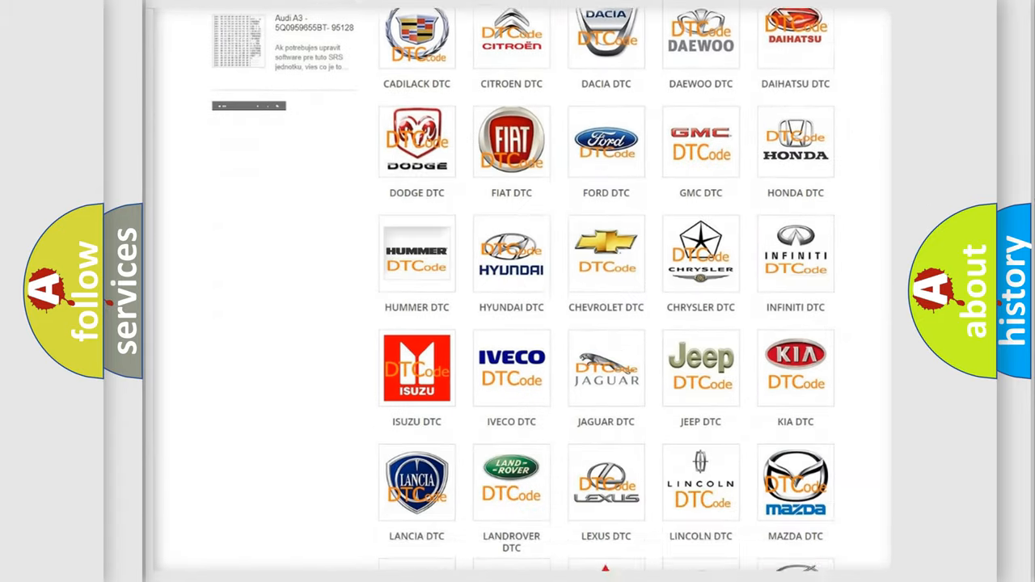
{"action": "scroll", "scroll_direction": "down", "scroll_amount": 3}
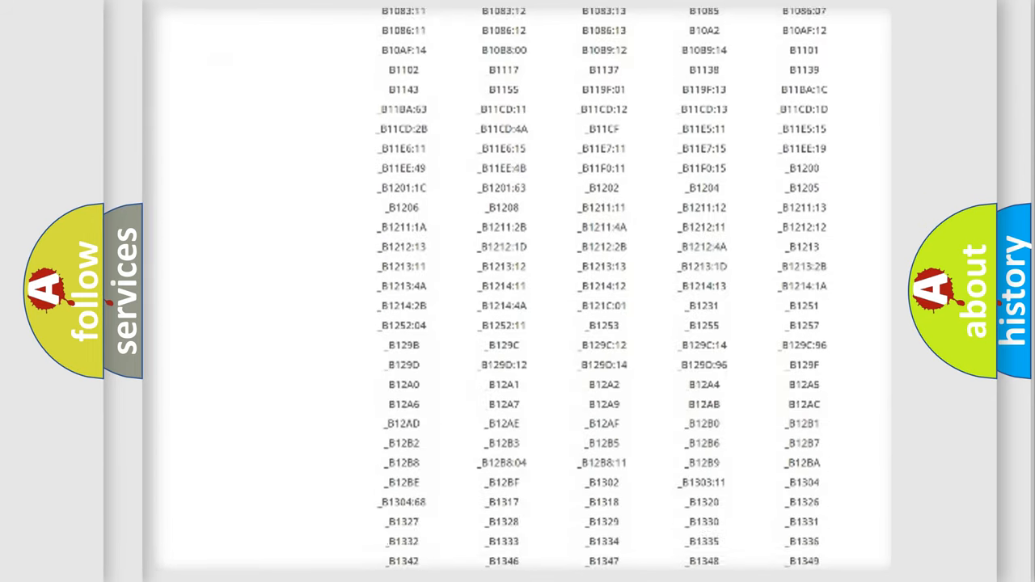
{"action": "scroll", "scroll_direction": "down", "scroll_amount": 3}
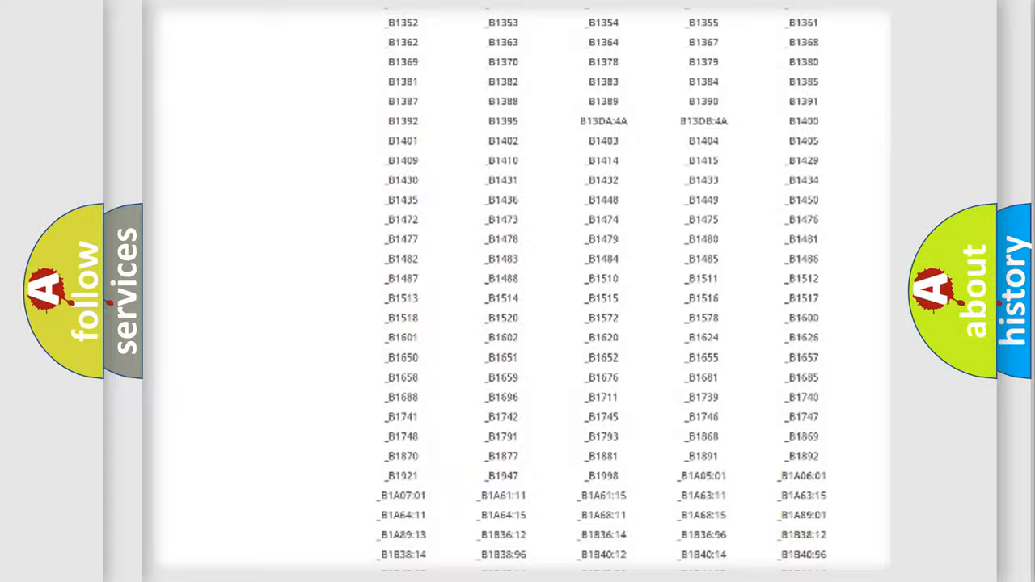